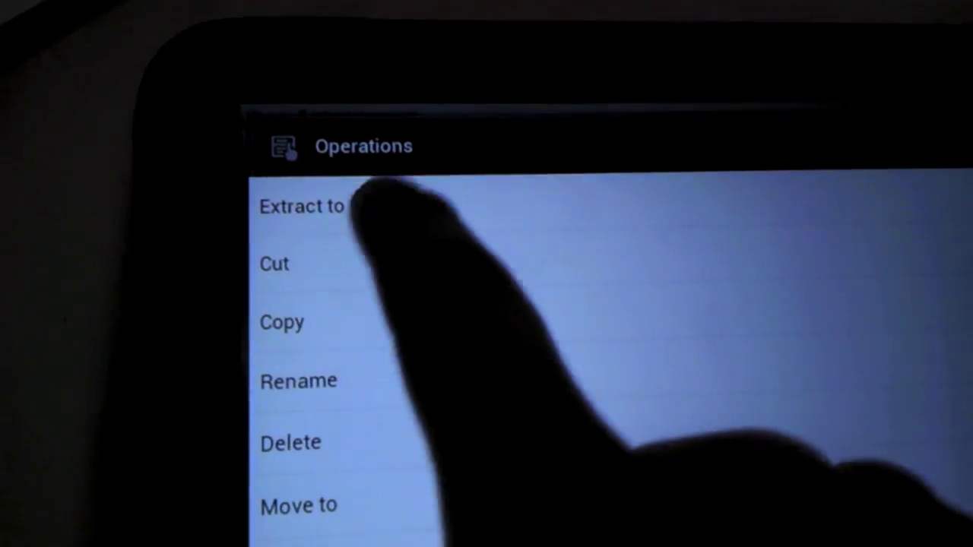
# - Extract the ROM zip into the Touchpad Hacks ICS folder in /sdcard/download
pyautogui.click(301, 207)
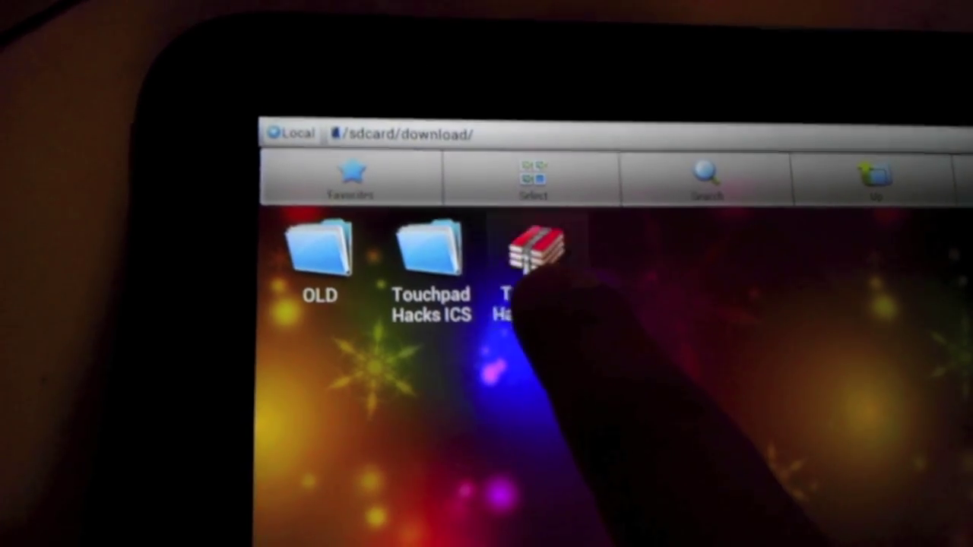
pyautogui.click(532, 251)
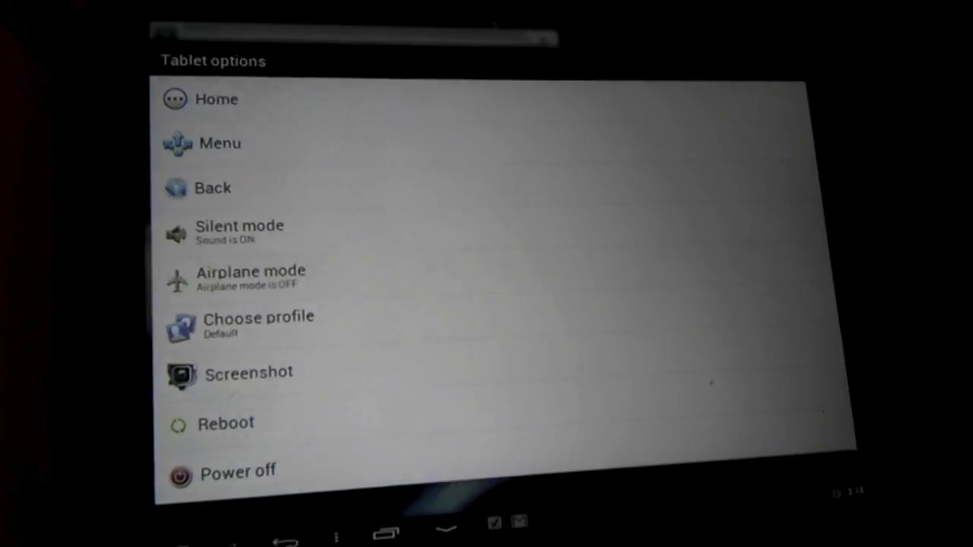
# - Confirm the power-off so the tablet shuts down
pyautogui.click(237, 471)
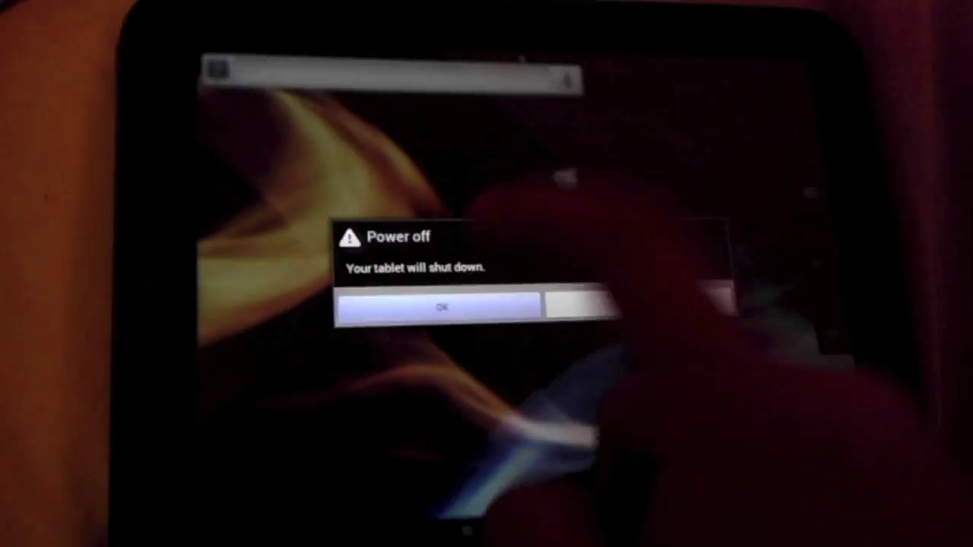